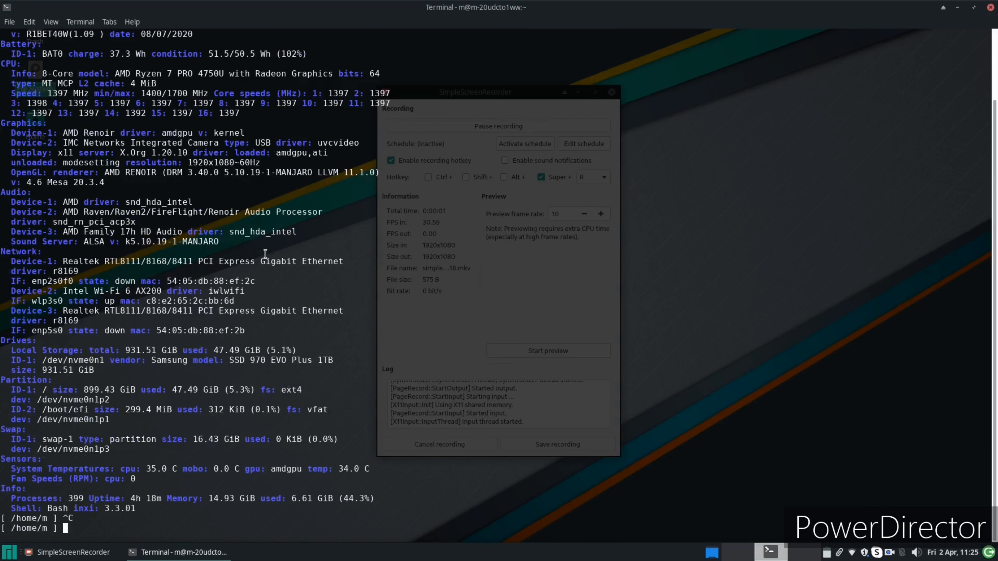
# Run inxi -F in the terminal, review the hardware summary, then return to Android Studio.
pyautogui.write('inxi -F')
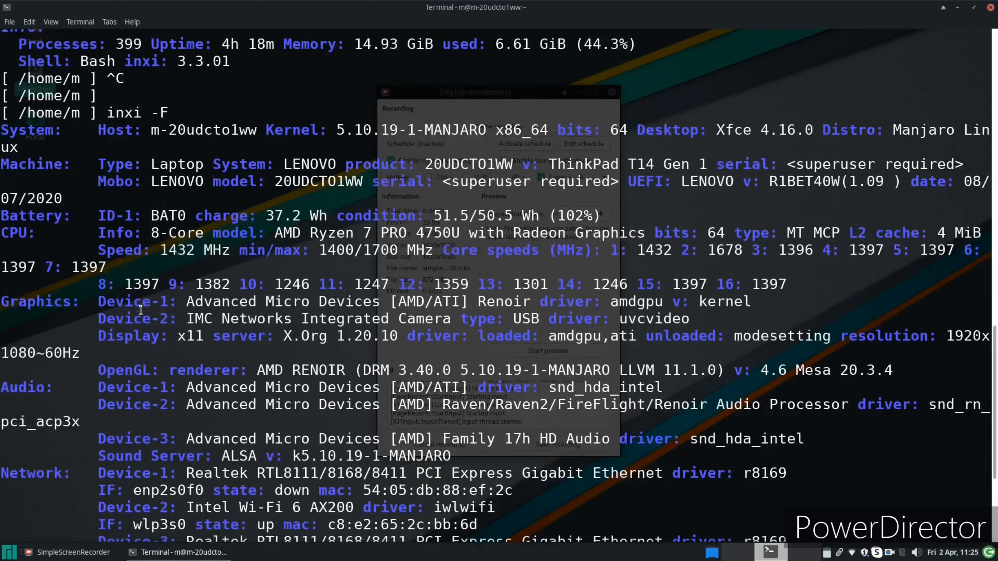
pyautogui.scroll(-3)
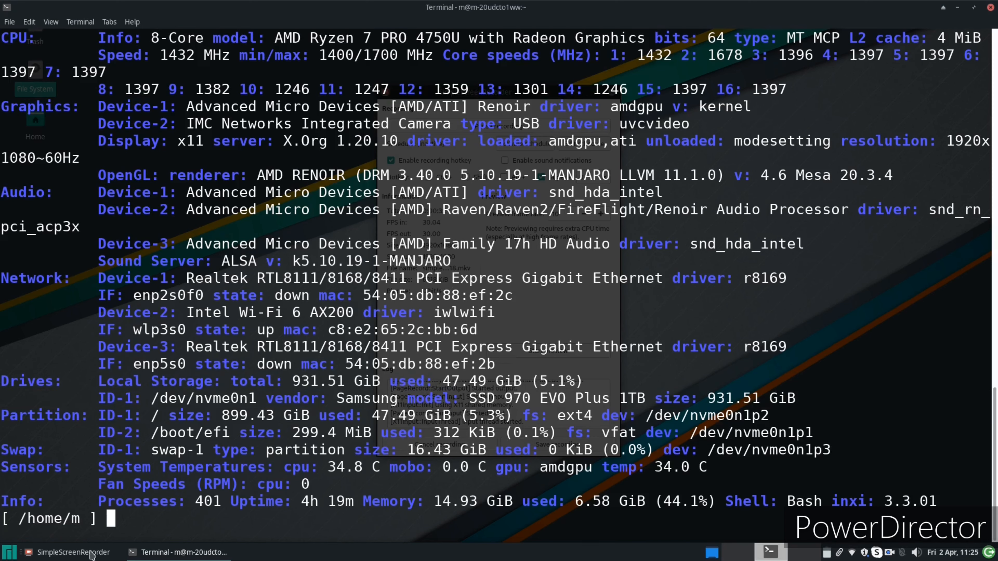
pyautogui.click(72, 552)
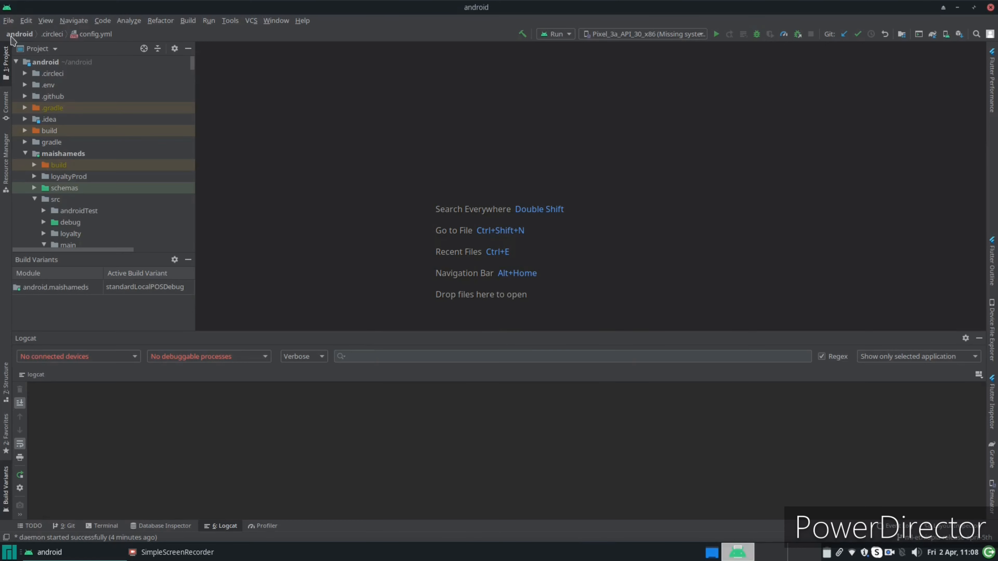
# Close the android project and start the New Project wizard.
pyautogui.click(8, 20)
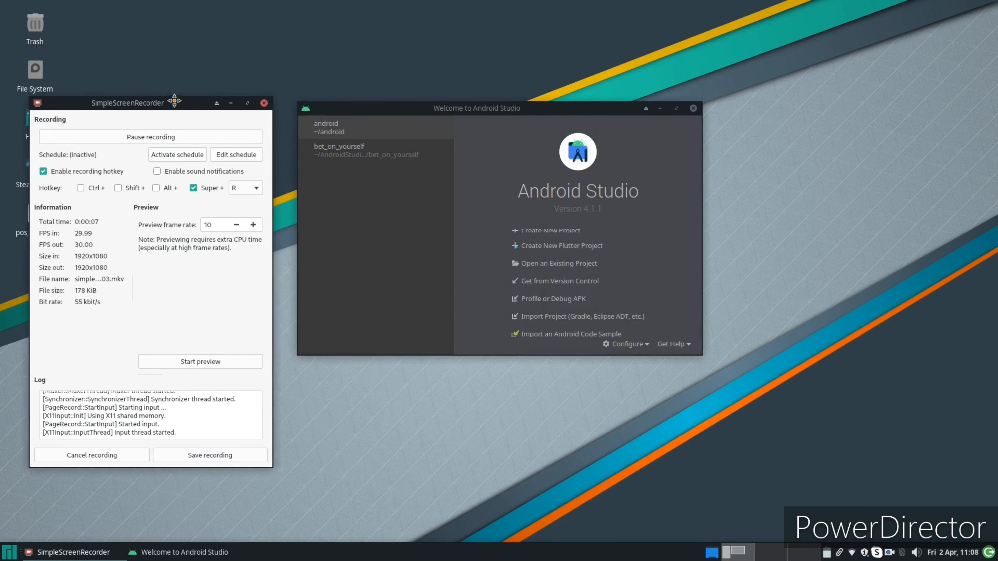
pyautogui.click(366, 150)
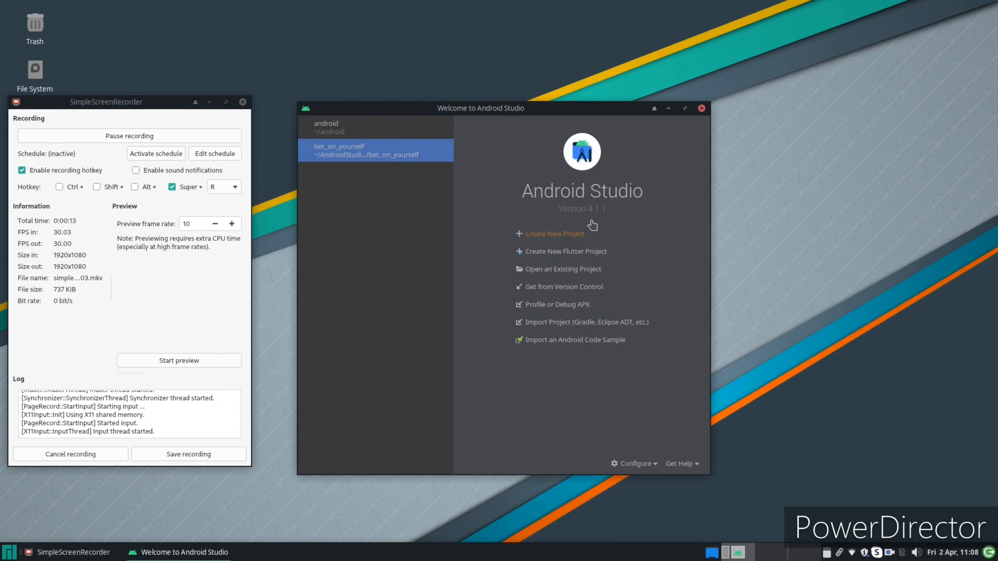
pyautogui.click(554, 233)
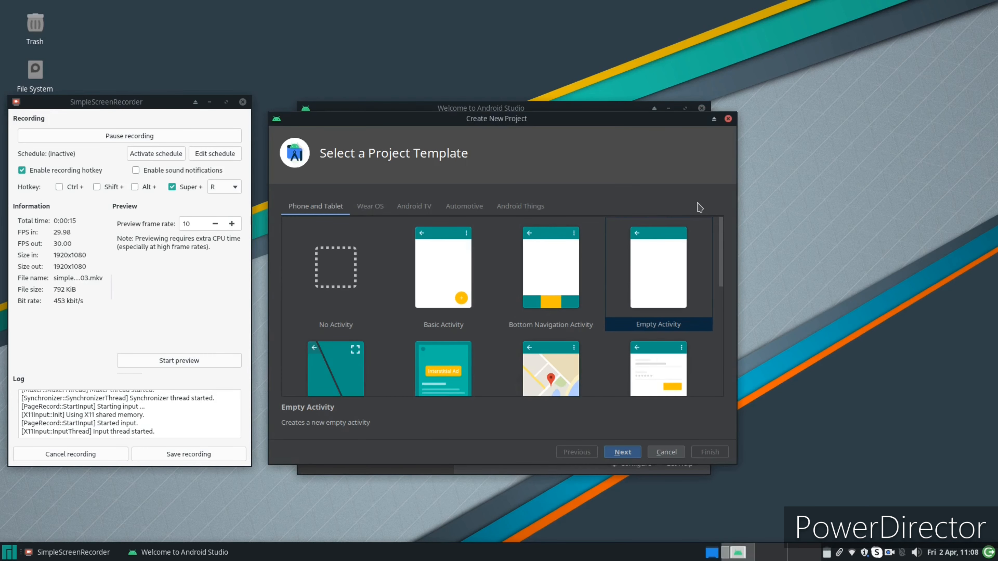
# Choose the Google Maps Activity template and finish creating My Application.
pyautogui.scroll(-3)
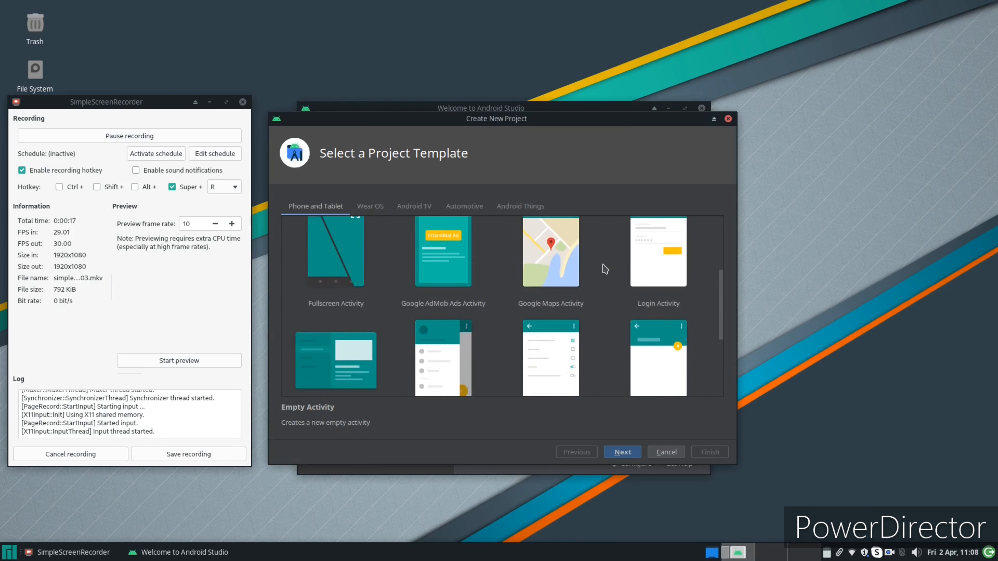
pyautogui.scroll(-3)
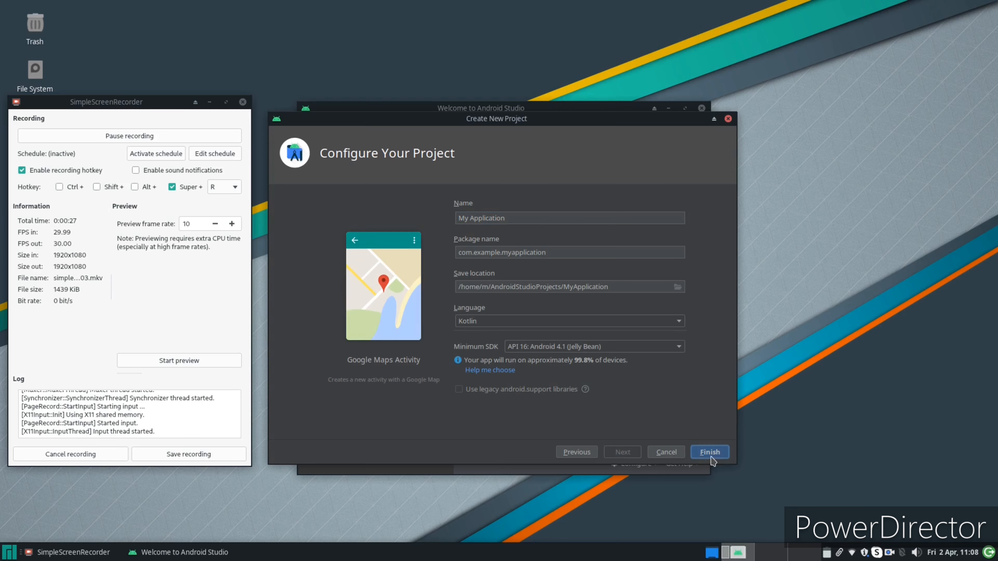
pyautogui.click(709, 452)
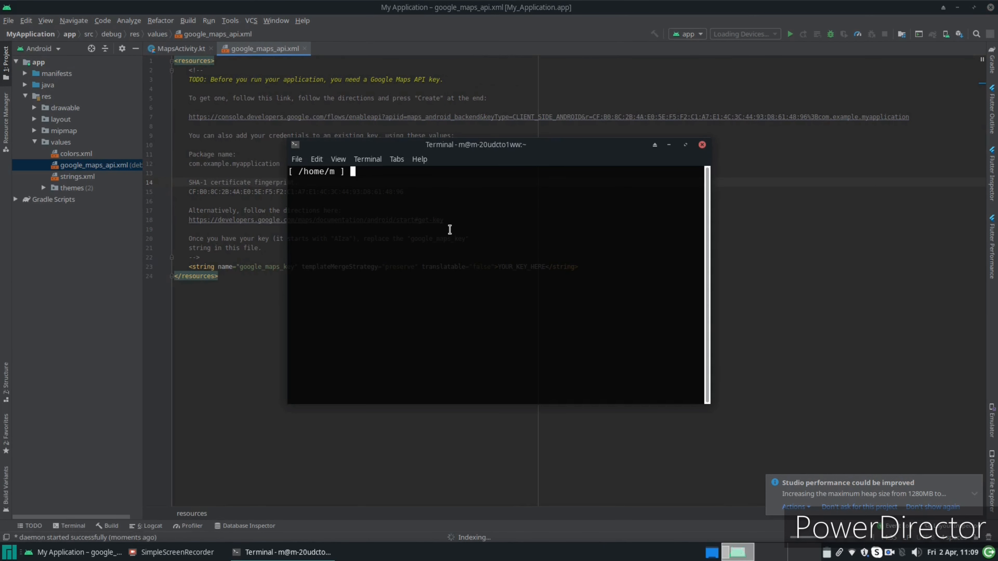
# Run scrcpy to mirror the Moto G (4) and move its window aside.
pyautogui.write('scrcpy')
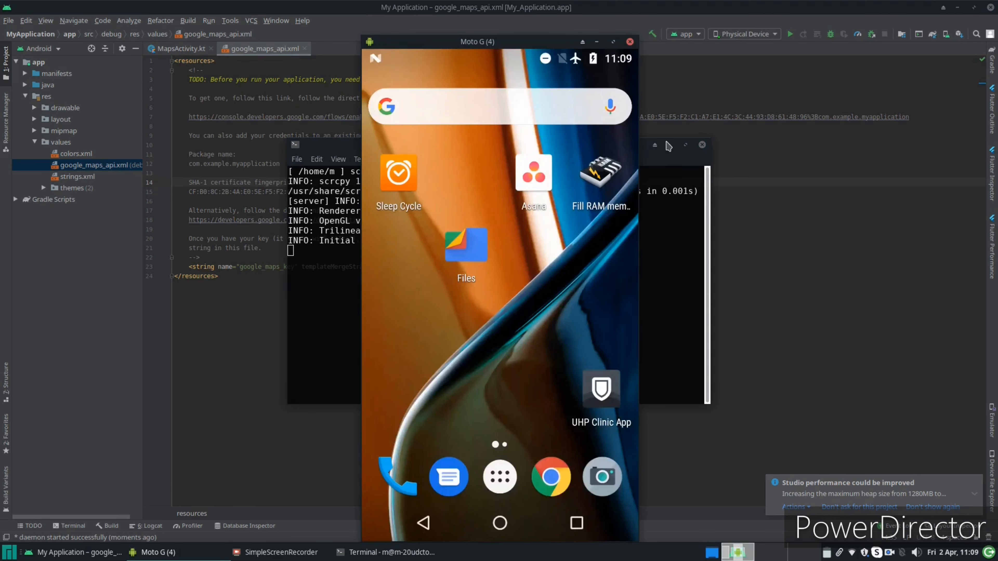
pyautogui.moveTo(477, 42); pyautogui.dragTo(609, 32)
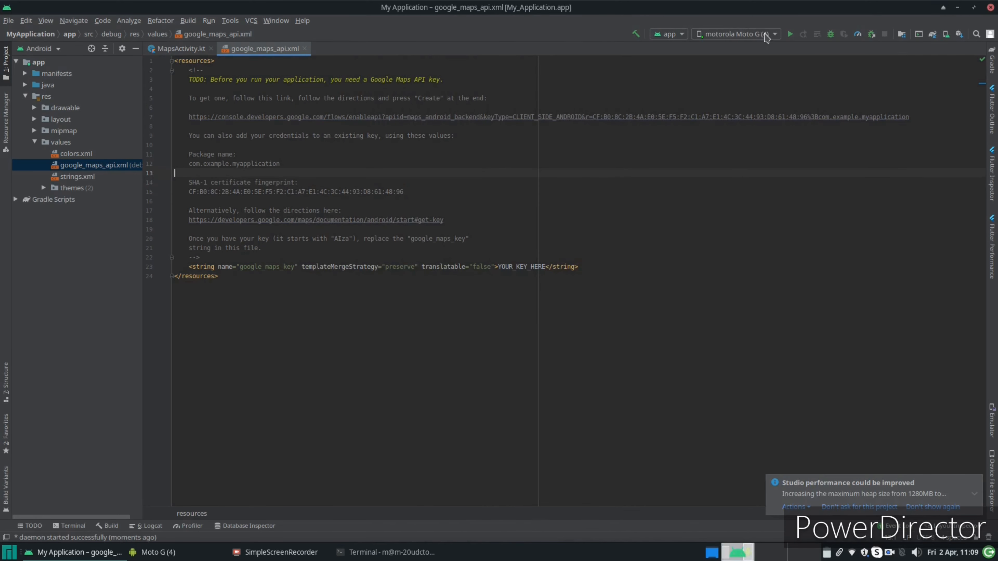
# Build and deploy the map app to the connected Moto G (4).
pyautogui.click(790, 34)
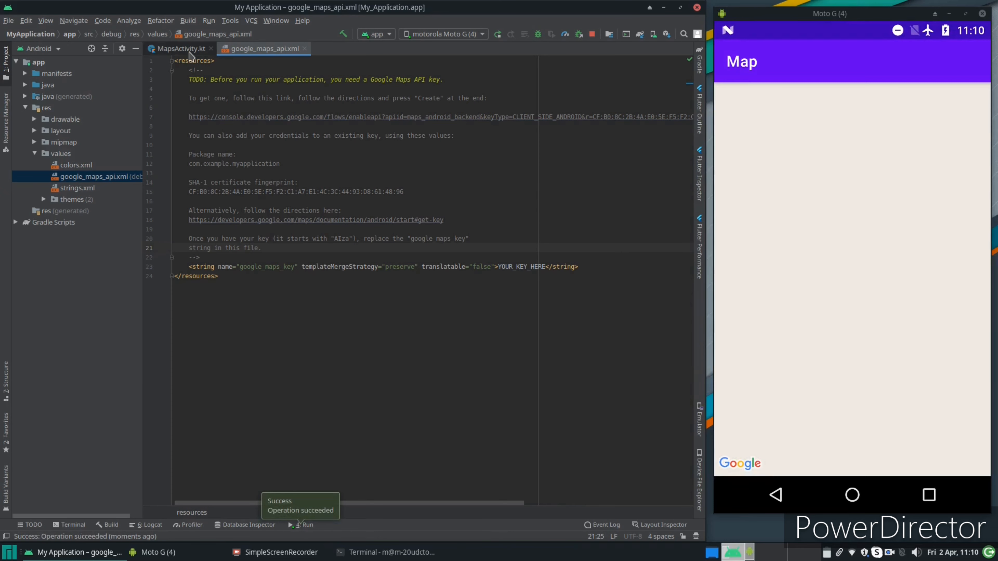
# Add Toast.makeText(this, "blah") at the end of onCreate in MapsActivity.kt.
pyautogui.click(179, 48)
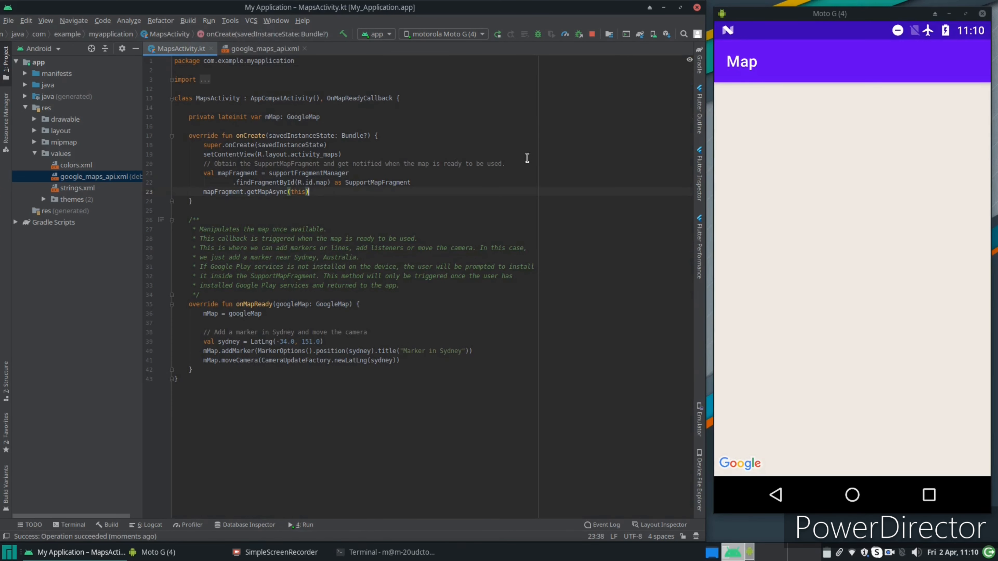
pyautogui.write('Toast')
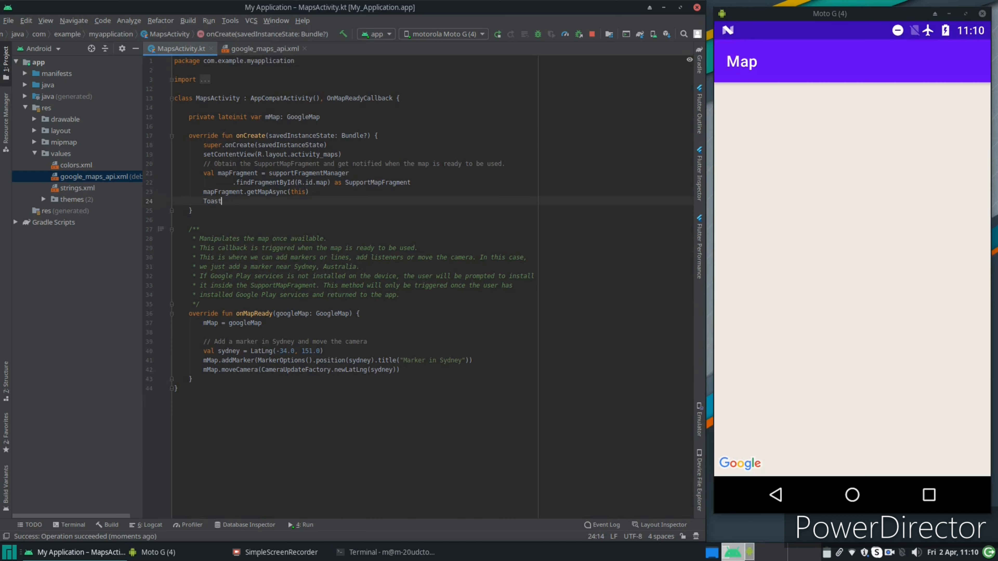
pyautogui.write('.m')
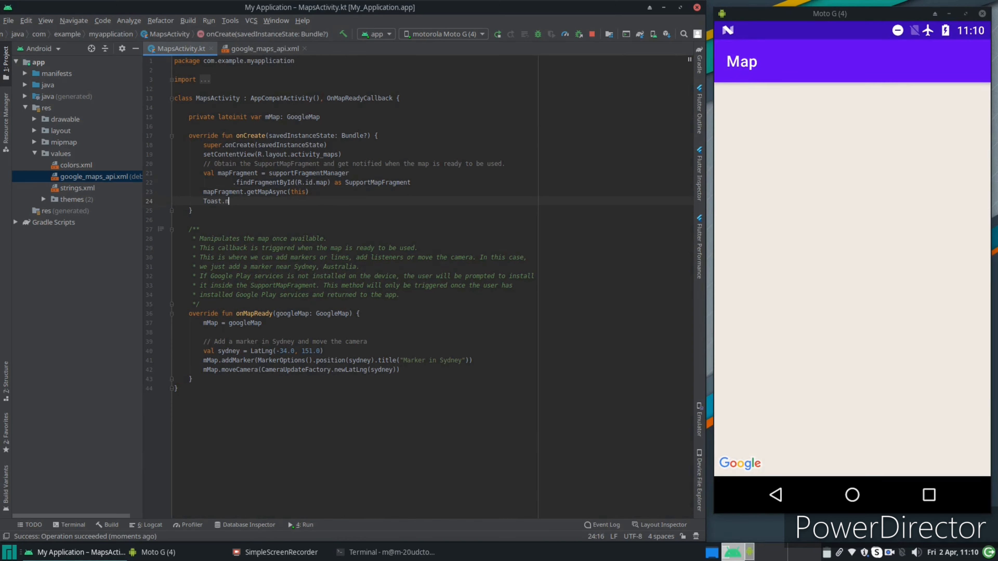
pyautogui.press('Backspace')
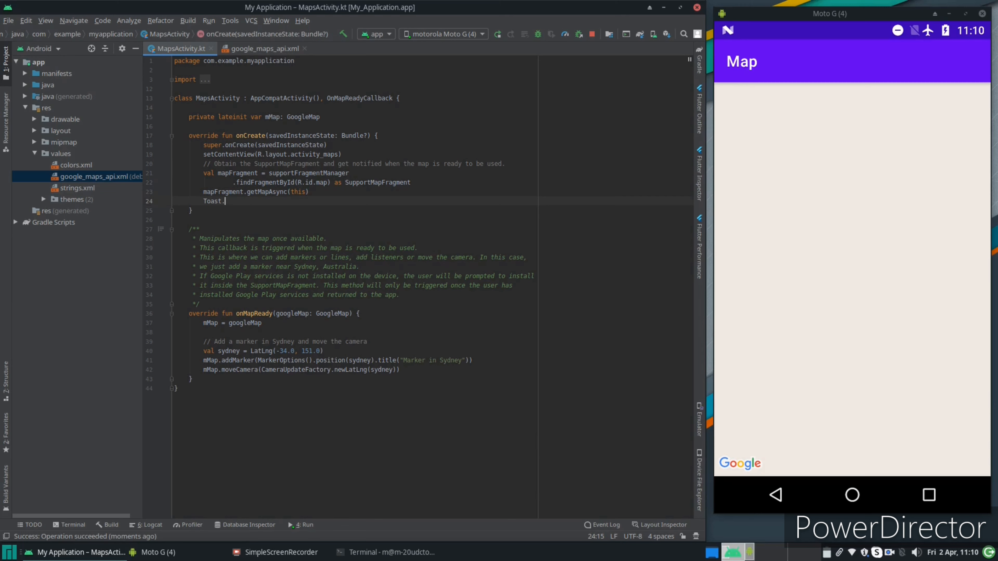
pyautogui.press('BackSpace')
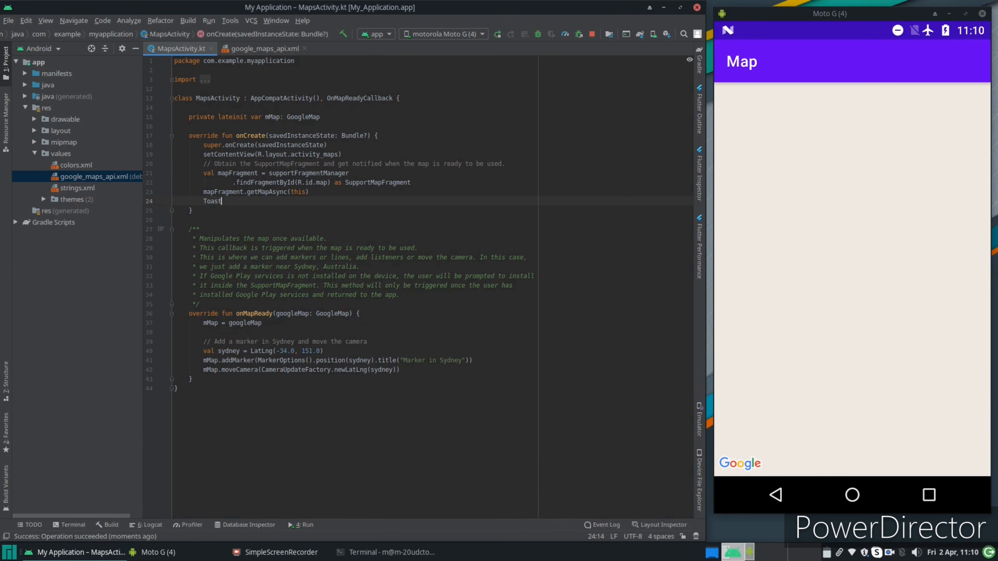
pyautogui.write('.makeText()')
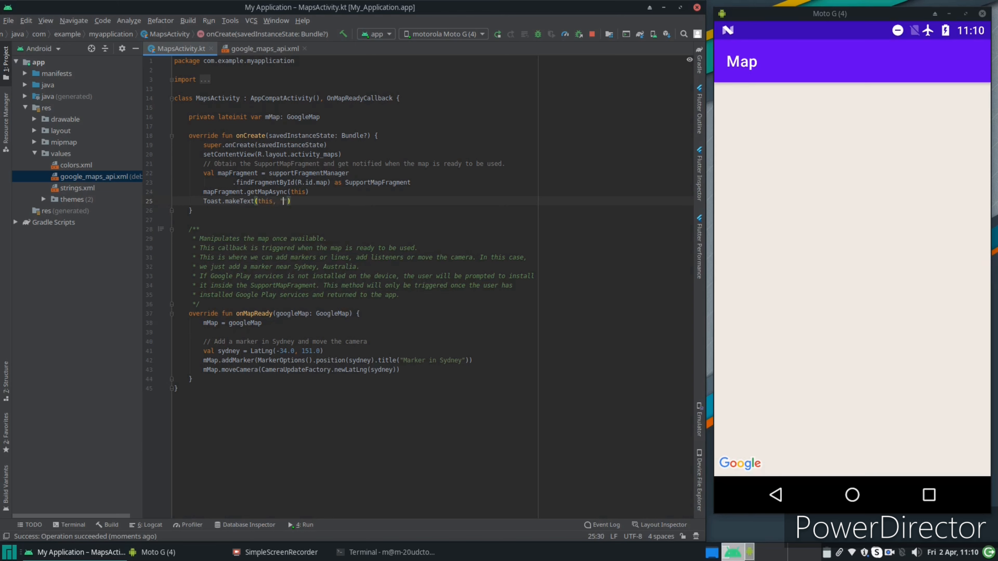
pyautogui.write('blah')
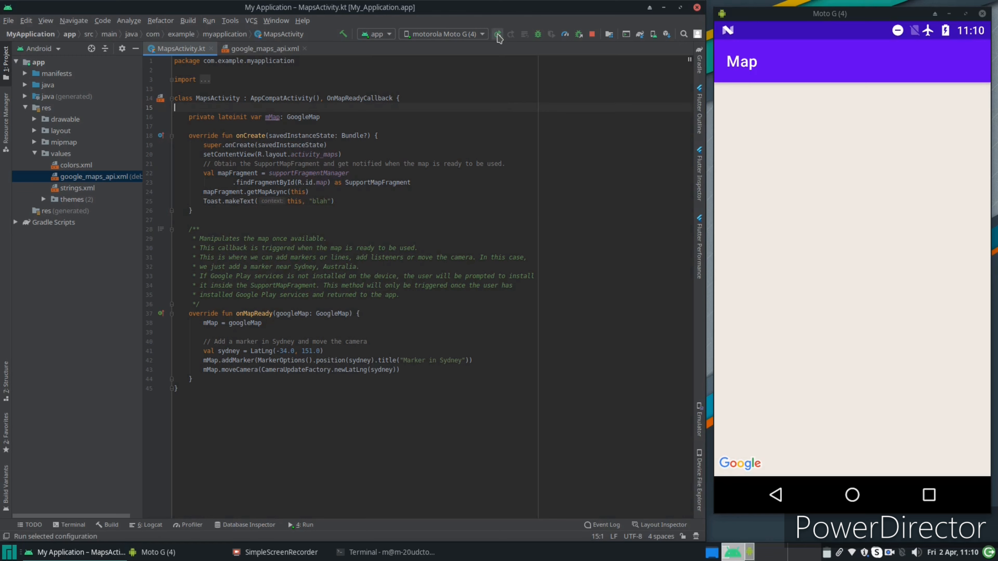
# Rebuild after adding Toast.LENGTH_LONG and terminate the running app so it relaunches.
pyautogui.click(497, 34)
pyautogui.write(', Toast.LENGTH_LONG')
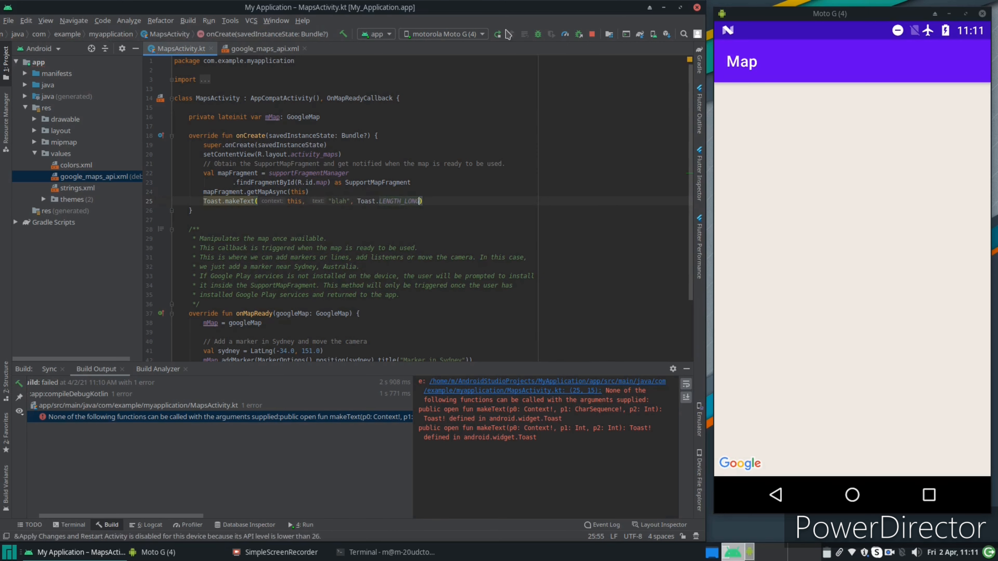
pyautogui.click(496, 34)
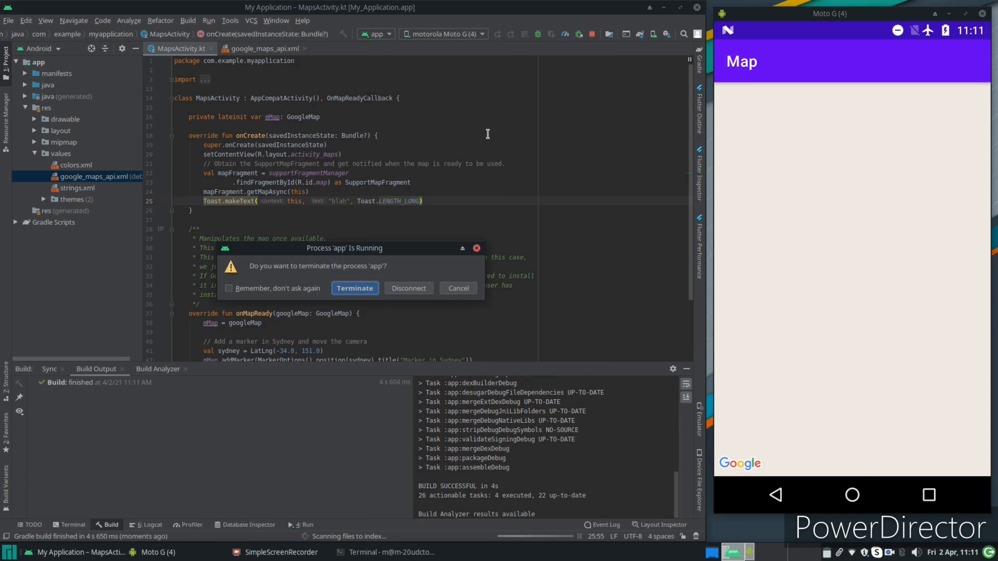
pyautogui.click(354, 287)
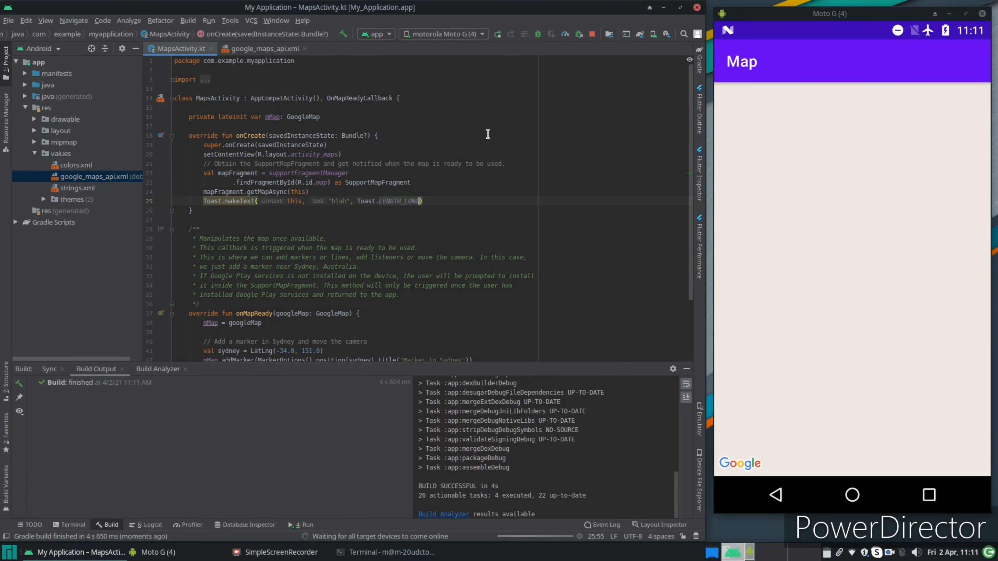
# Copy the Toast.makeText call into onMapReady and run the new build.
pyautogui.click(851, 494)
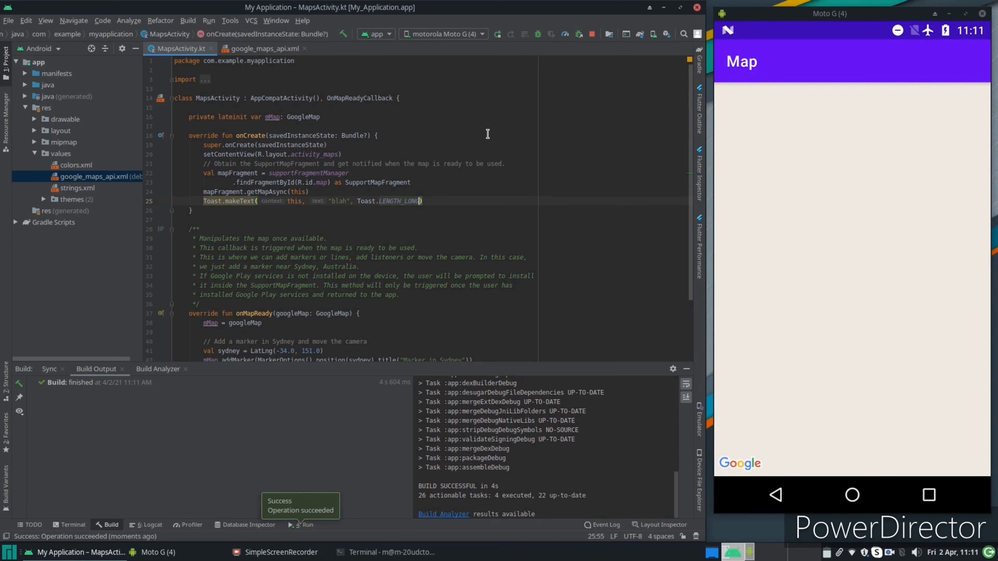
pyautogui.moveTo(503, 172)
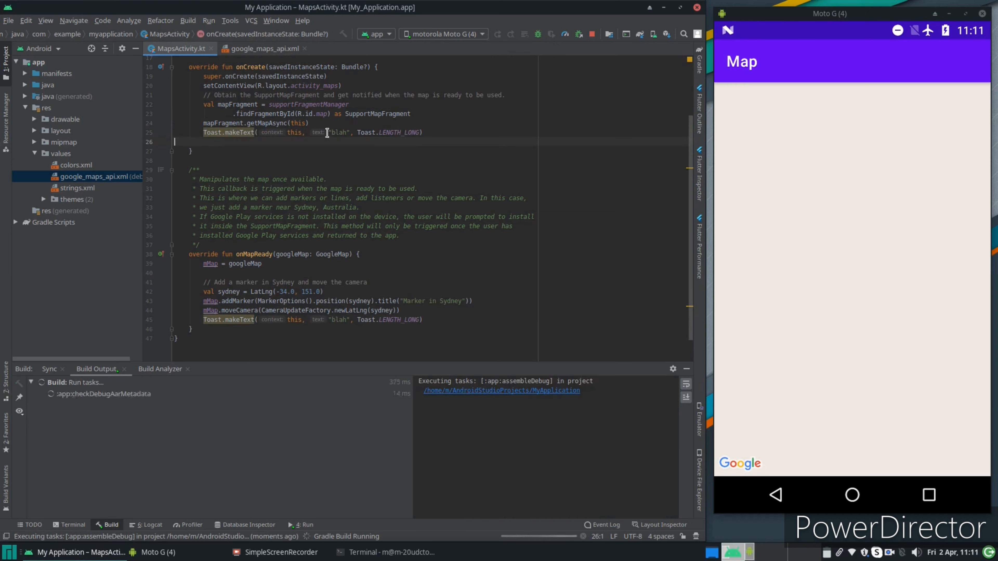
# View activity_maps.xml in Split mode, XML beside the design preview, then return to the API key file.
pyautogui.click(261, 49)
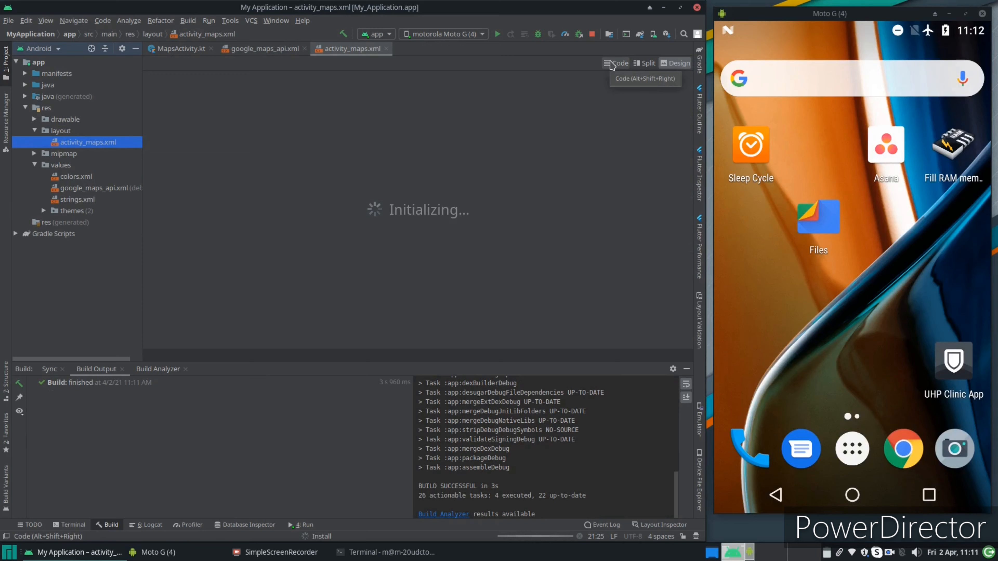
pyautogui.click(675, 63)
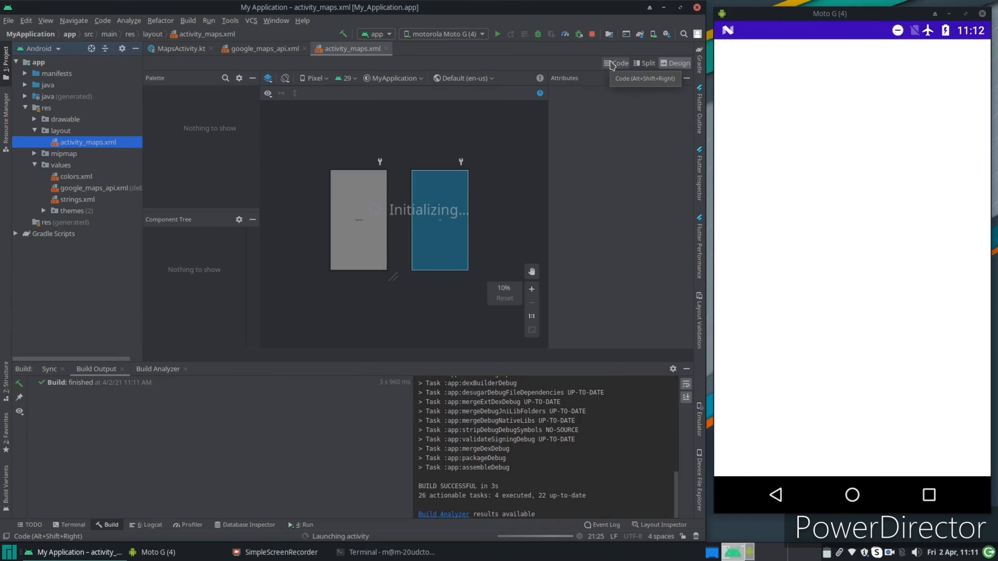
pyautogui.click(615, 63)
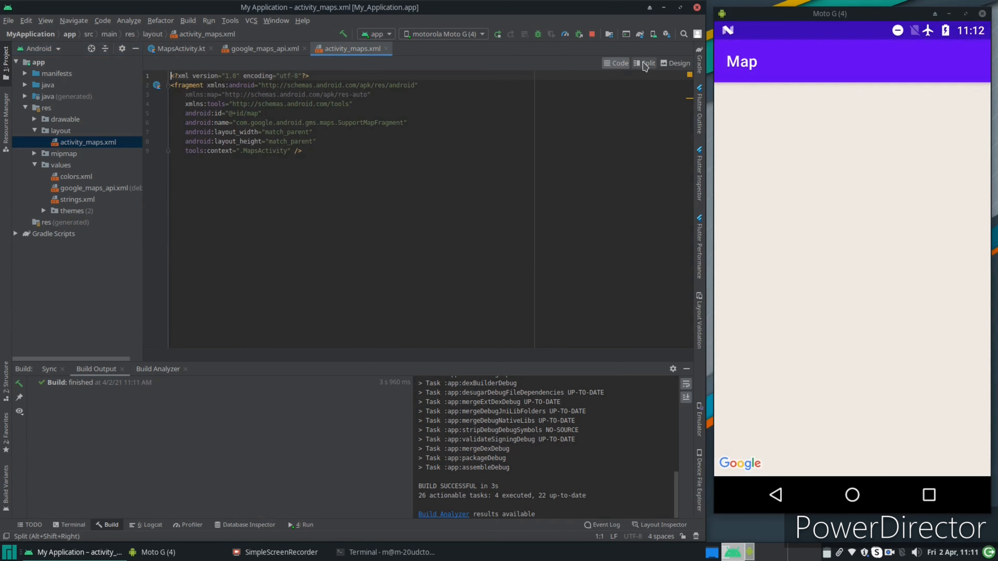
pyautogui.click(647, 62)
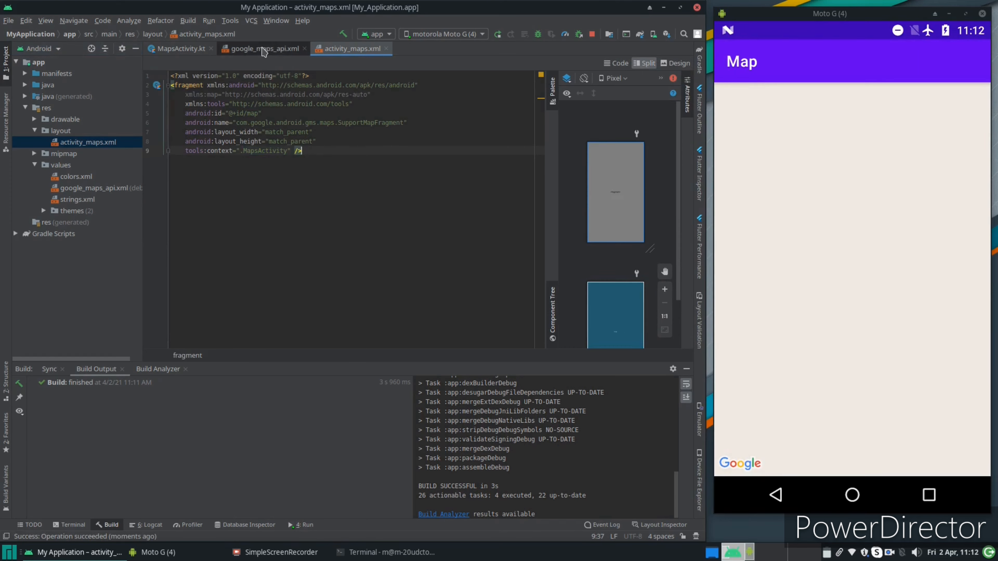
pyautogui.click(177, 48)
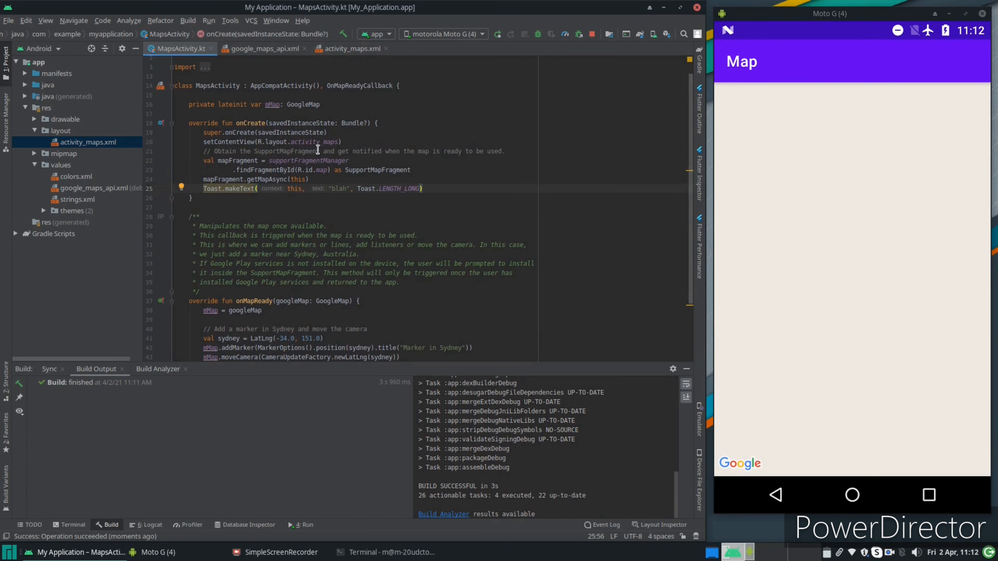
# Begin a <TextView tag in activity_maps.xml, undo it, and remove the xmlns:map declaration.
pyautogui.click(350, 49)
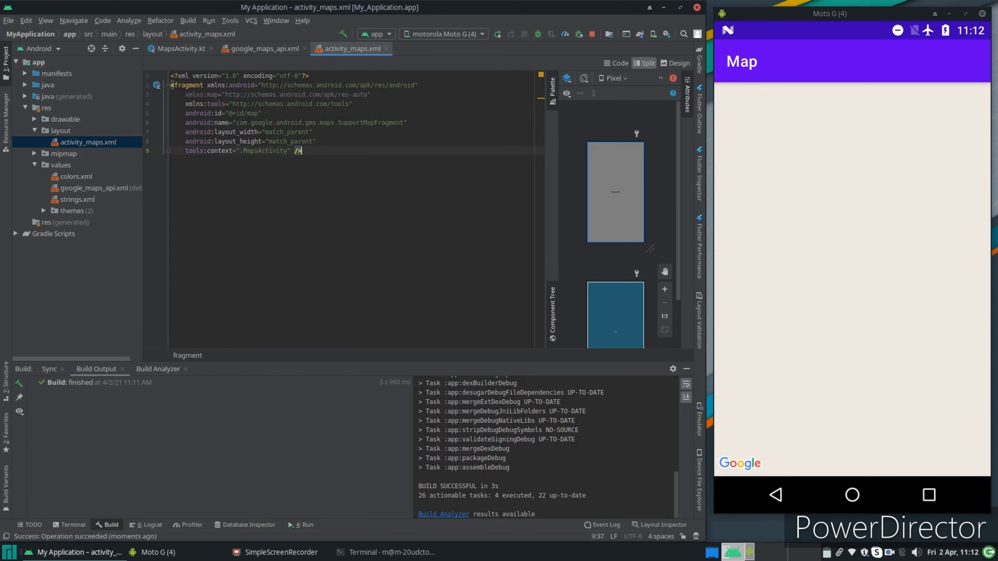
pyautogui.write('<')
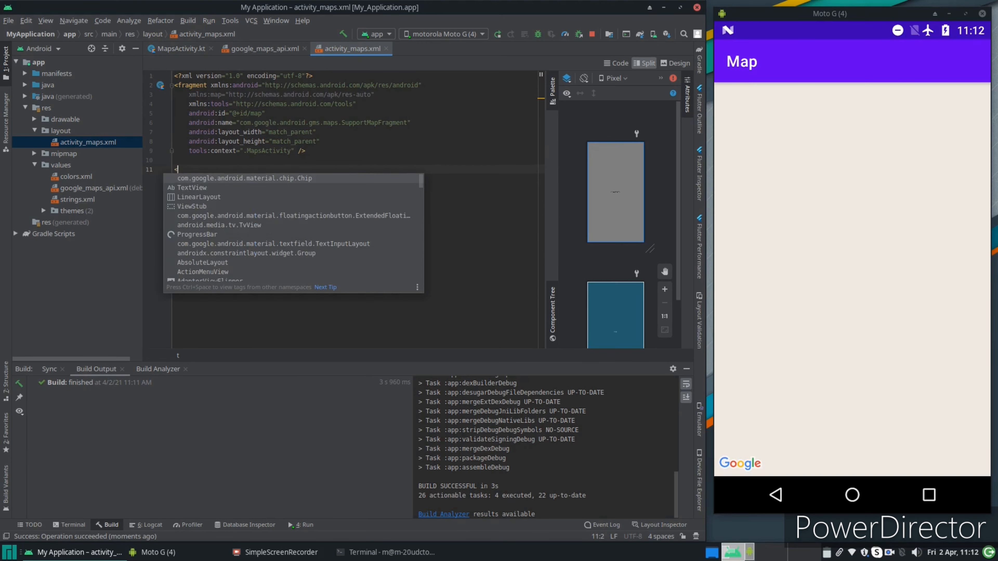
pyautogui.write('TextView')
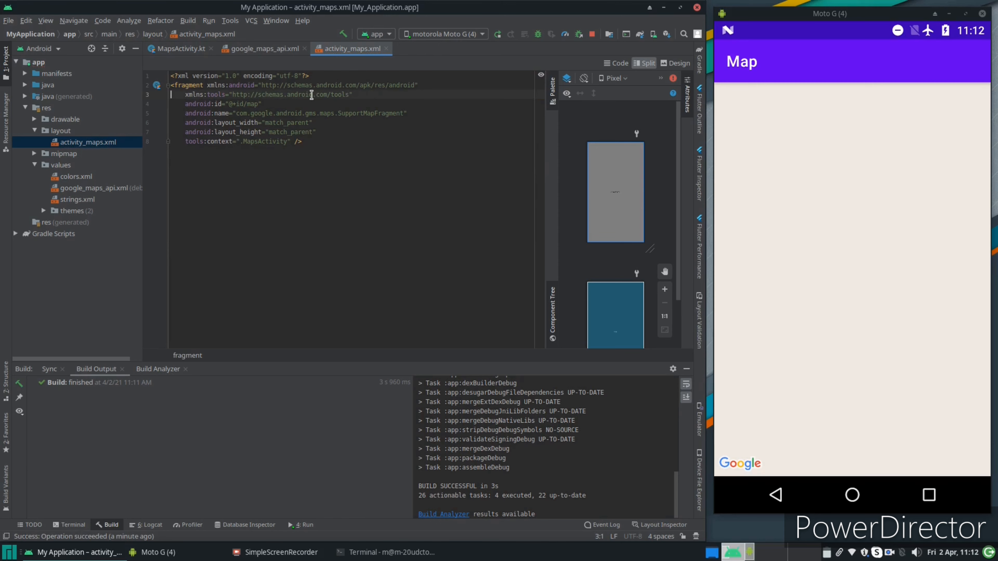
# Replace the fragment root with ConstraintLayout and add a TextView with wrap_content width and height.
pyautogui.doubleClick(187, 84)
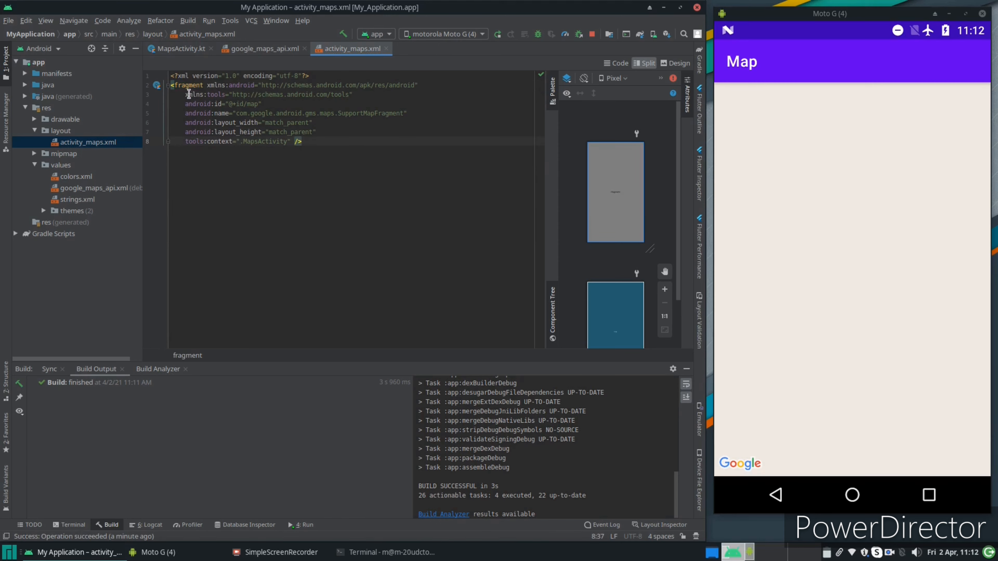
pyautogui.write('ConstraintLayou')
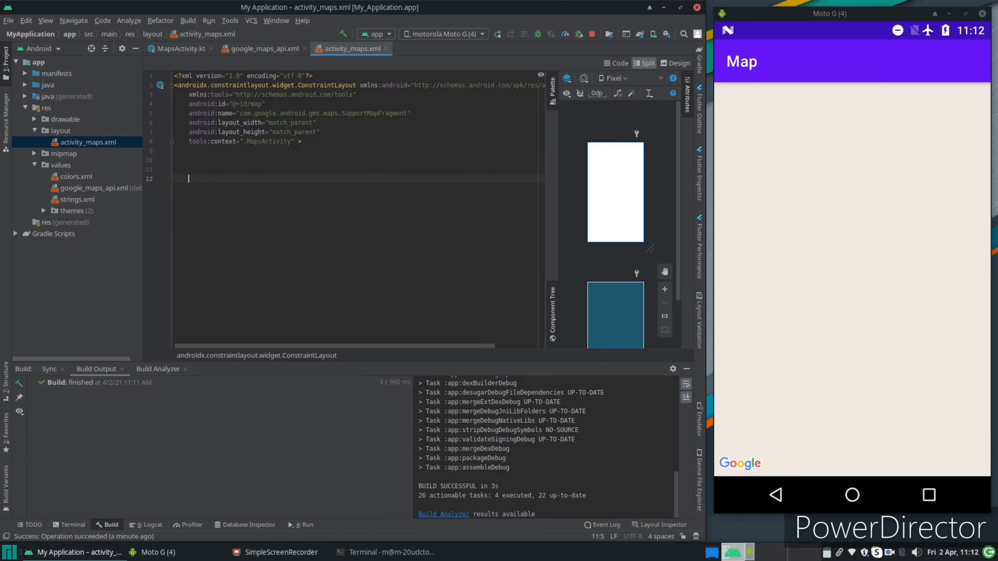
pyautogui.write('<TextView')
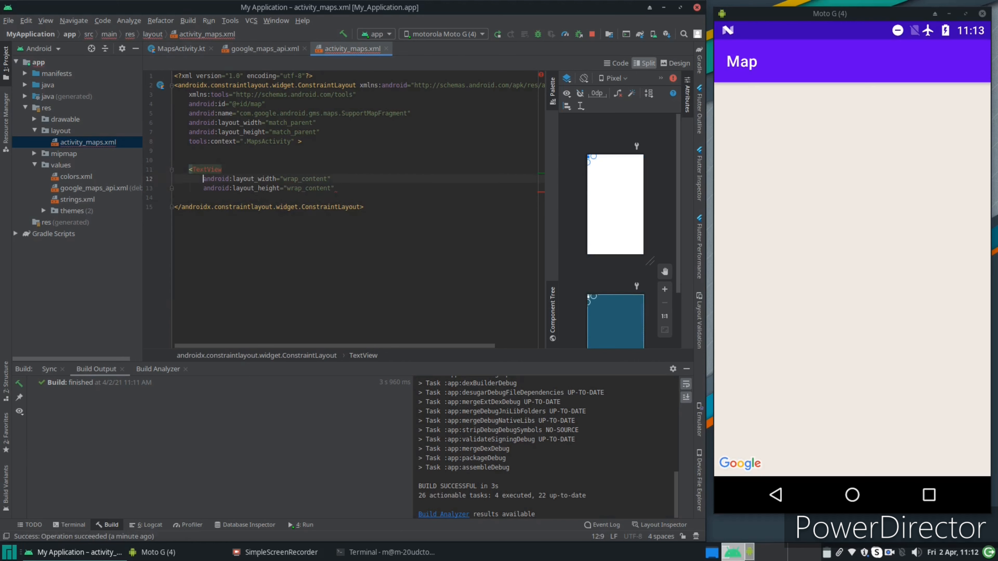
# Constrain the TextView's top and bottom to parent and set its text to 'SOME NAME IS HERE'.
pyautogui.write('and')
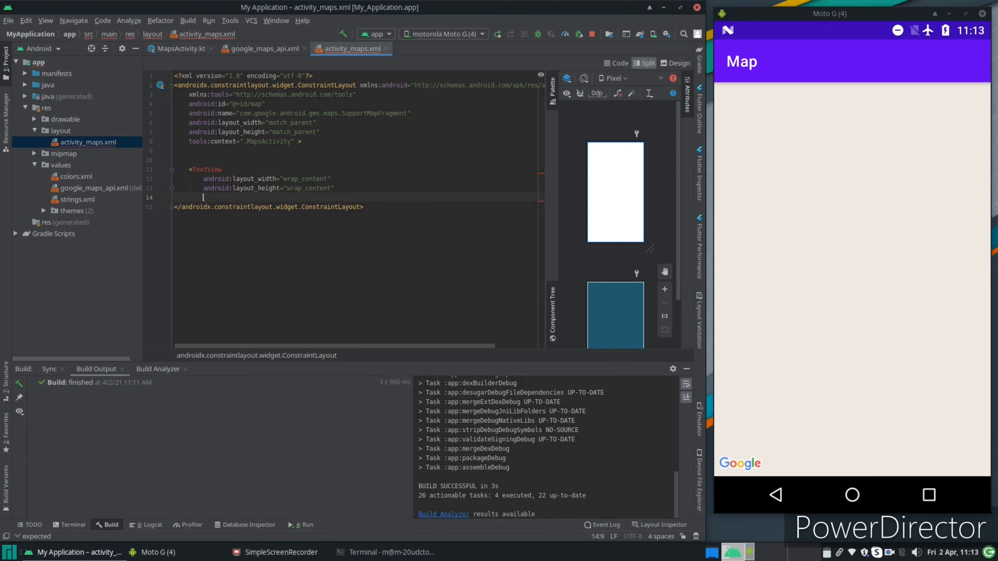
pyautogui.write('app:layout_constraintTop_toTopOf="parent"')
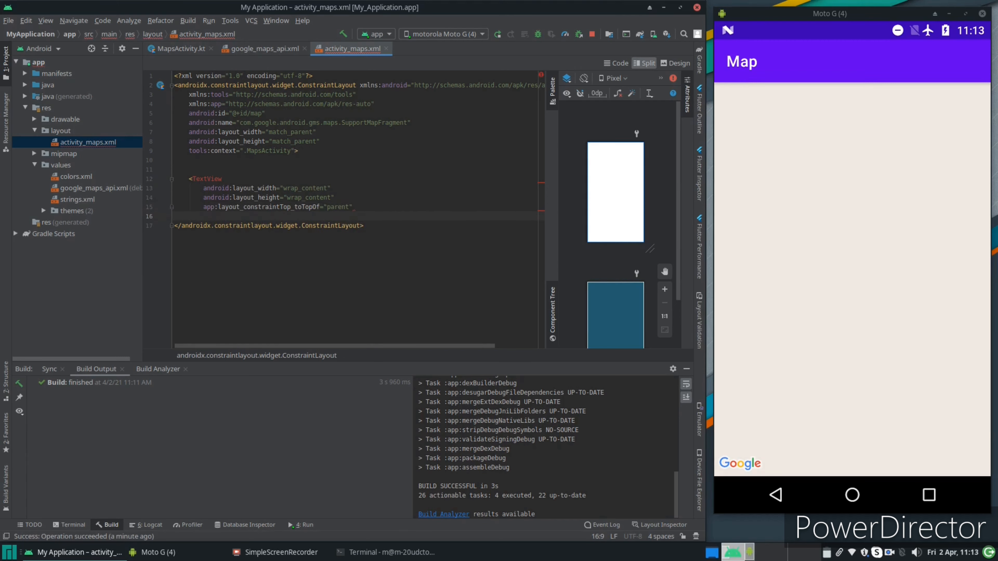
pyautogui.write('bottomtob')
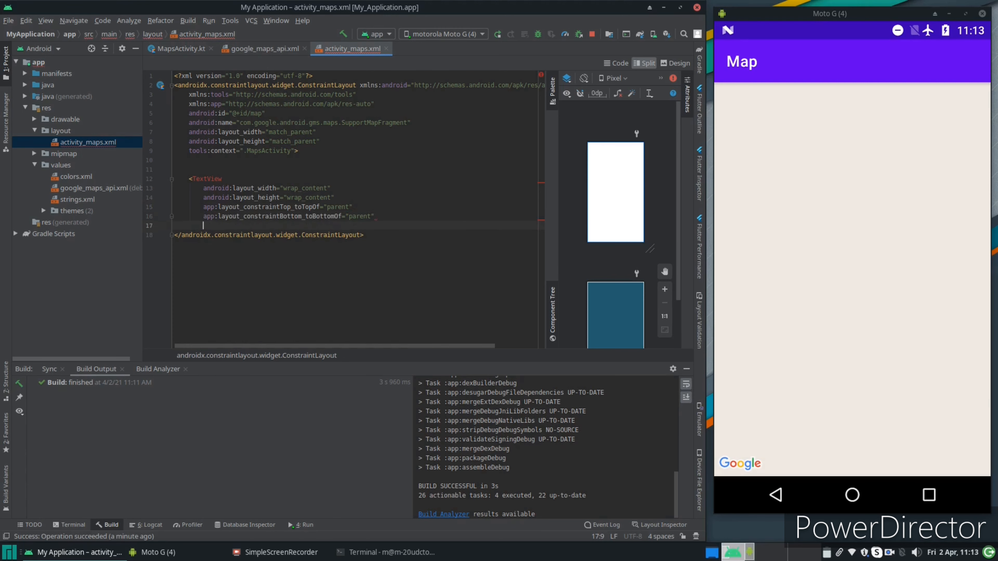
pyautogui.write('text="SOME')
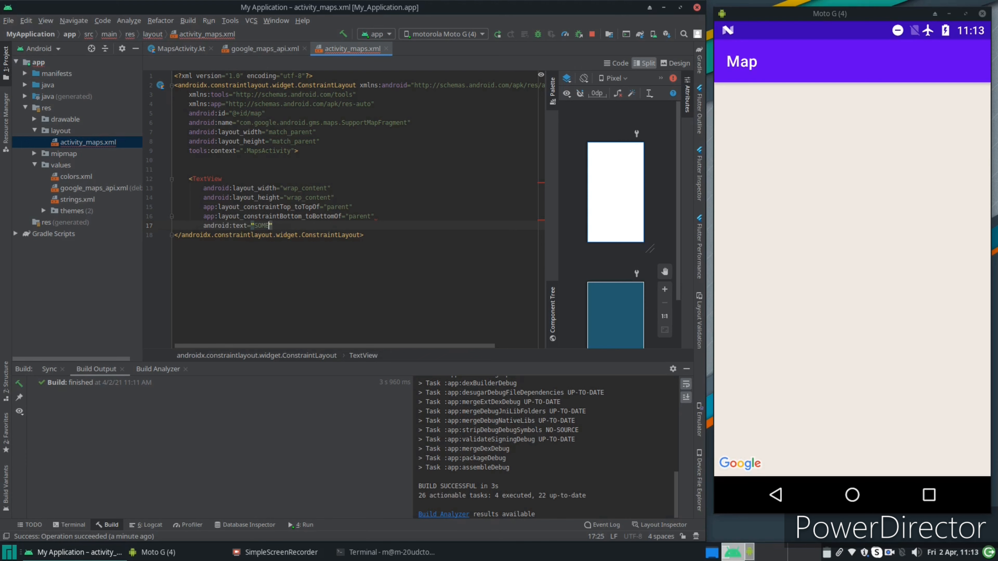
pyautogui.write('NAME IS HERE')
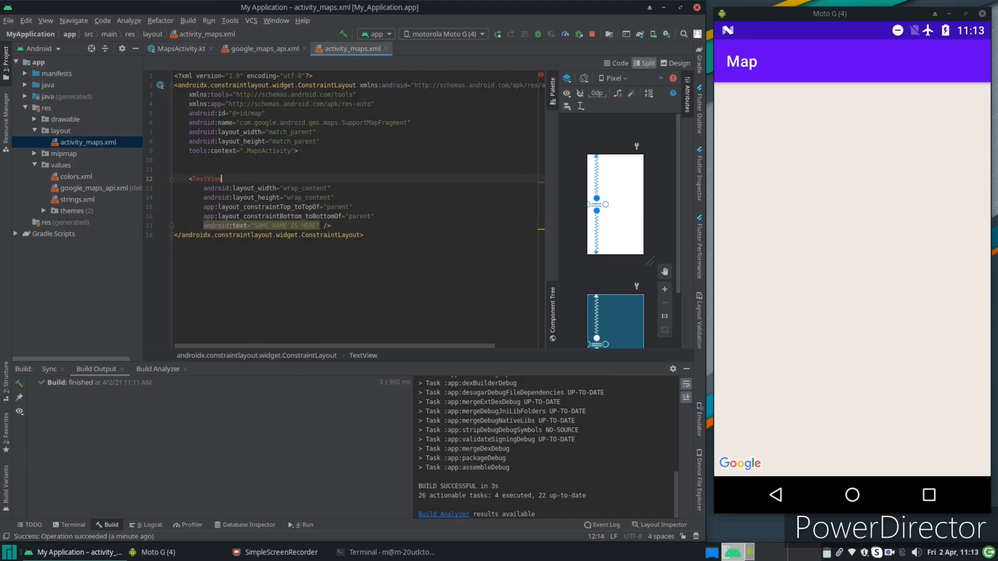
# Give the TextView android:id some_id and start/end constraints to parent so it is centred.
pyautogui.write('android:id="@+id/some_id')
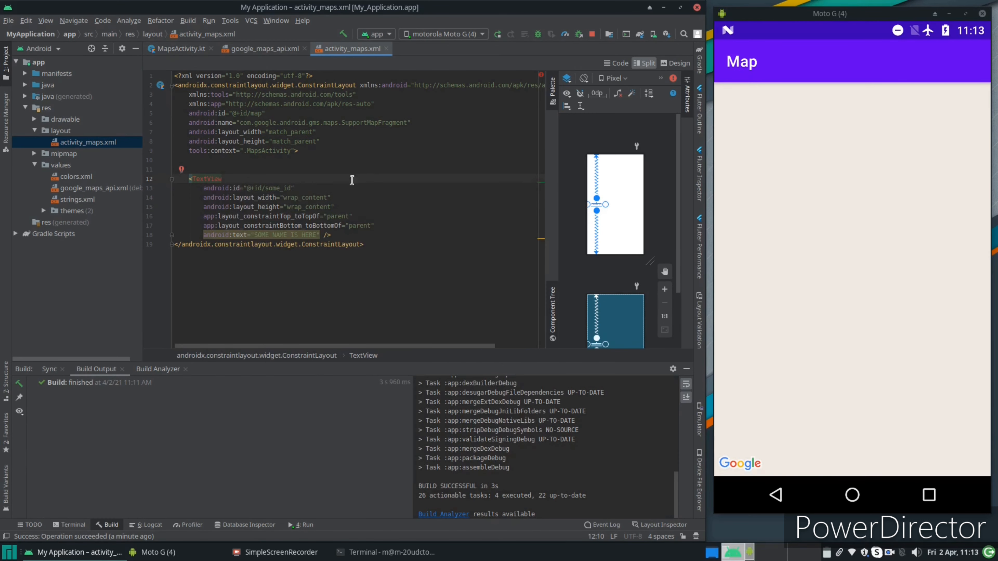
pyautogui.write('star')
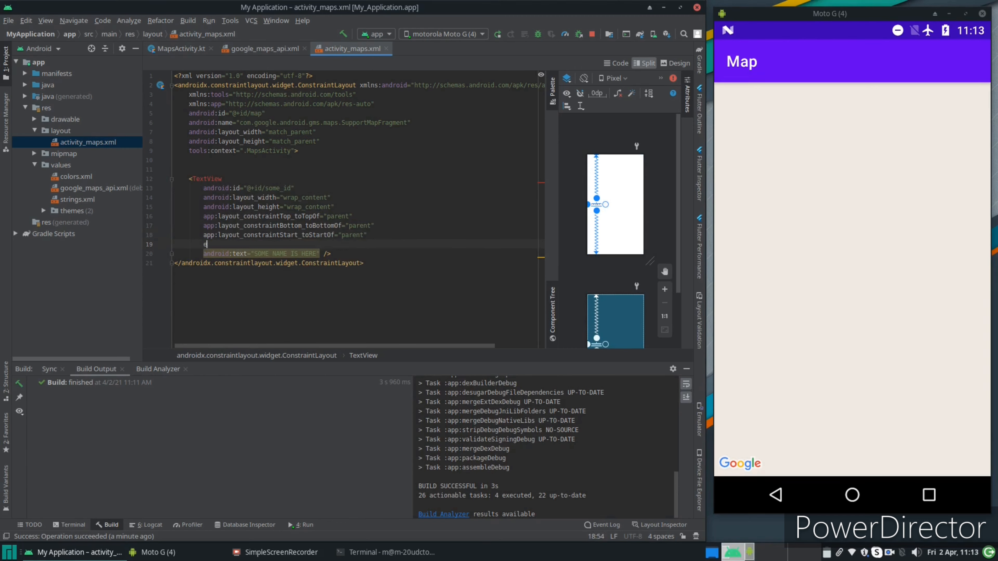
pyautogui.write('app:layout_constraintEnd_toEndOf="parent"')
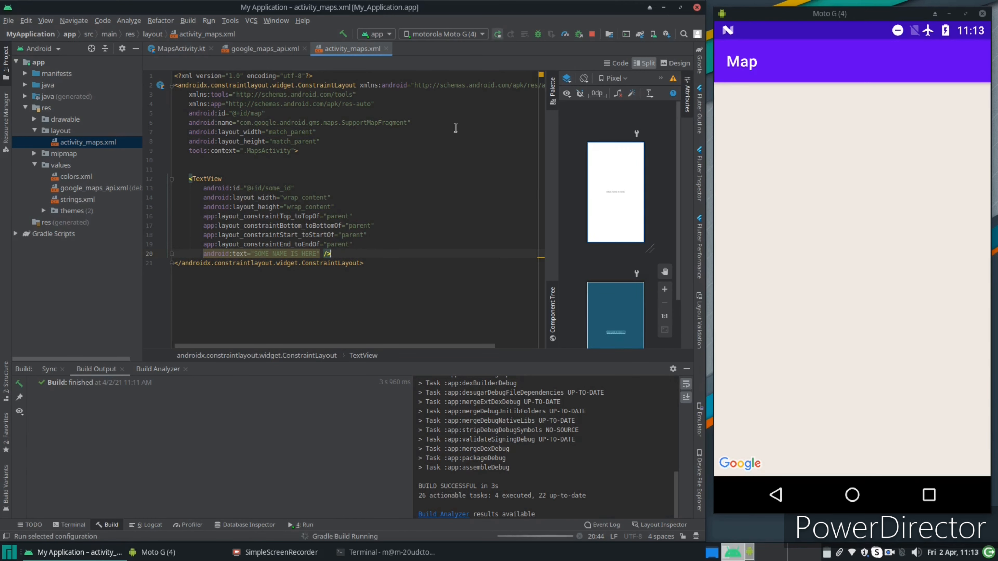
# Run My Application on the connected Moto G, where it crashes and Logcat shows the stack trace.
pyautogui.click(261, 48)
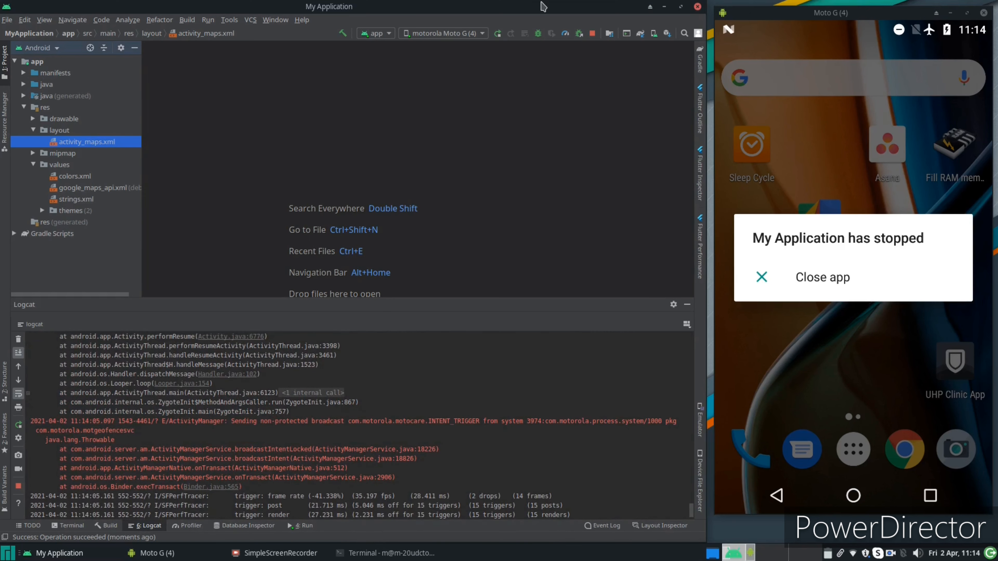
# Filter Logcat to Error level only and scroll through the crash output.
pyautogui.click(300, 324)
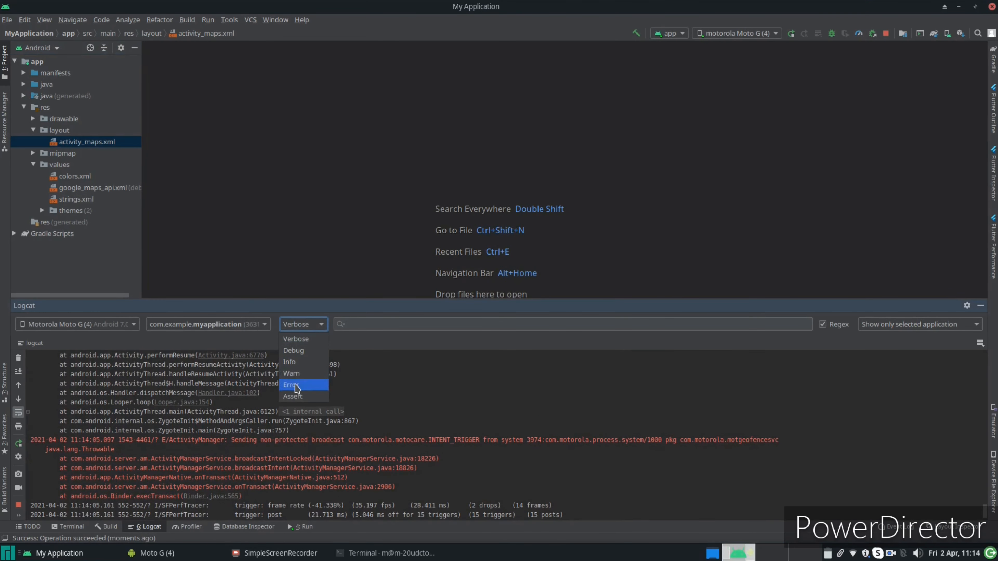
pyautogui.click(294, 384)
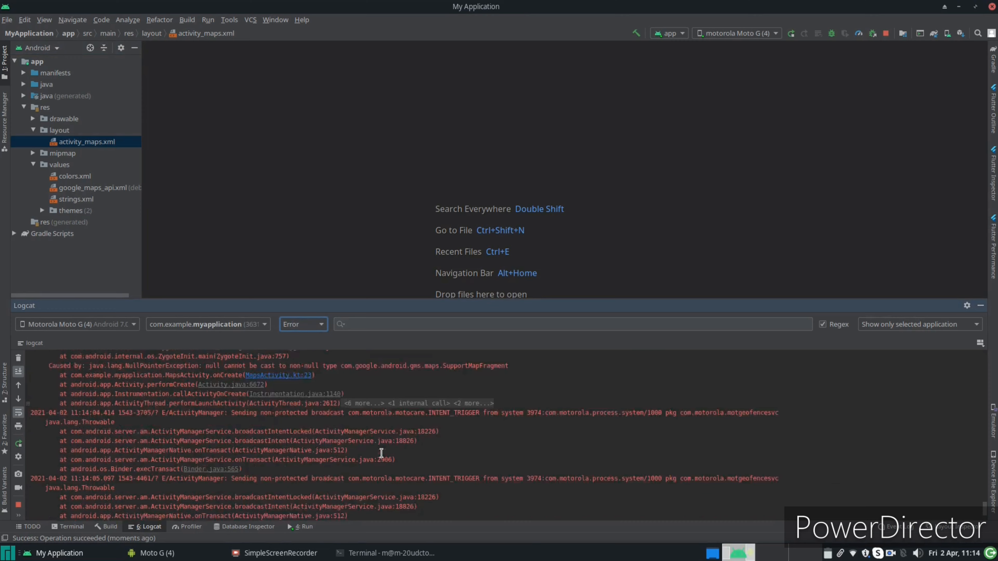
pyautogui.scroll(-3)
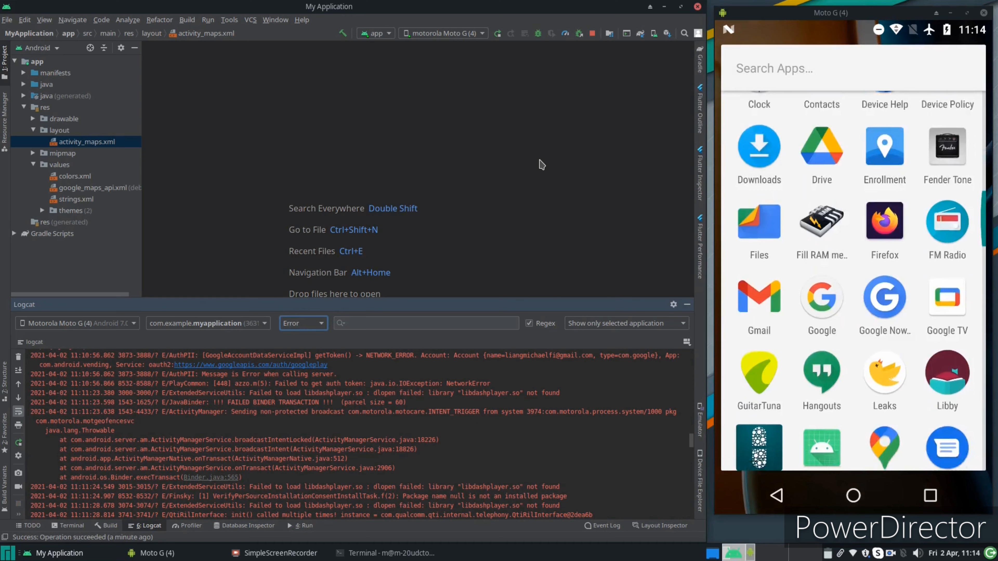
# Scroll down to the SupportMapFragment NullPointerException and the findFragmentById line in MapsActivity.kt.
pyautogui.scroll(-3)
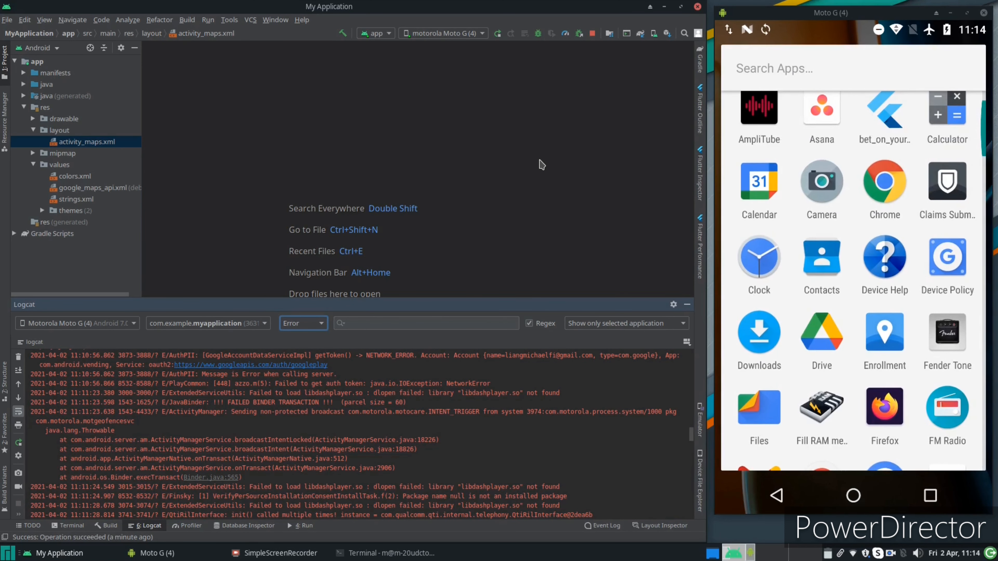
pyautogui.scroll(-3)
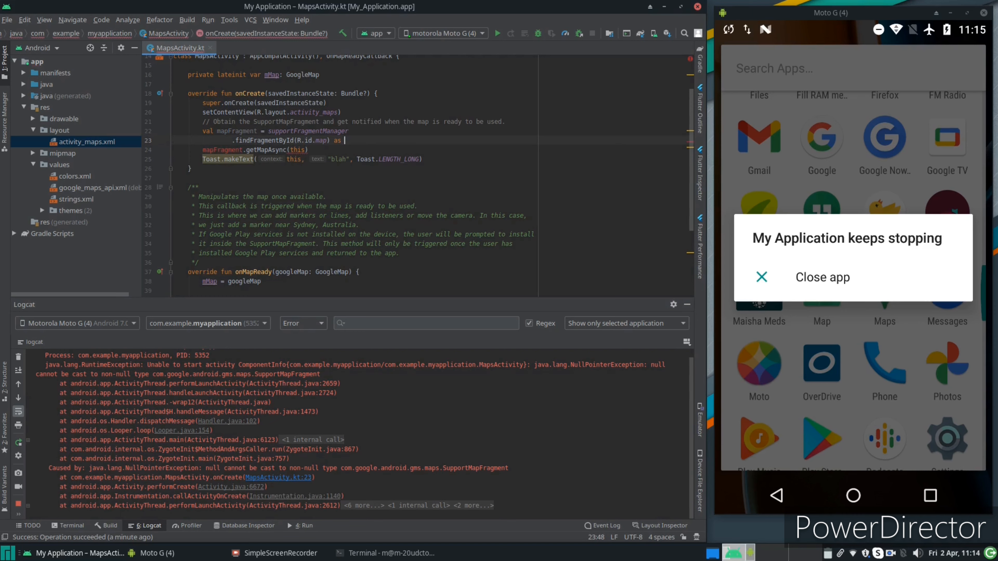
# Cast the map fragment lookup as ConstraintLayout and re-add mapFragment.getMapAsync(this), checking activity_maps.xml's root element.
pyautogui.click(257, 47)
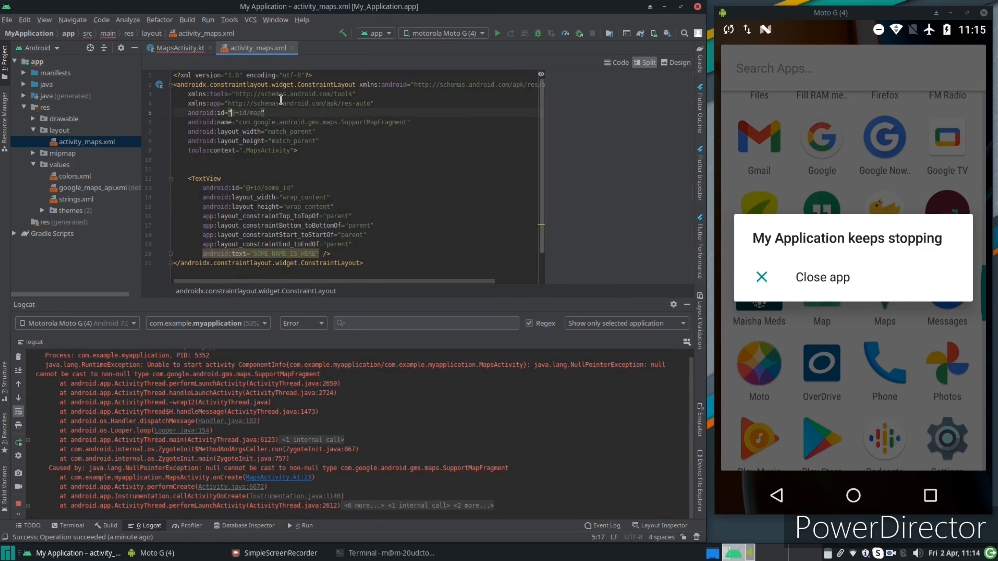
pyautogui.click(176, 48)
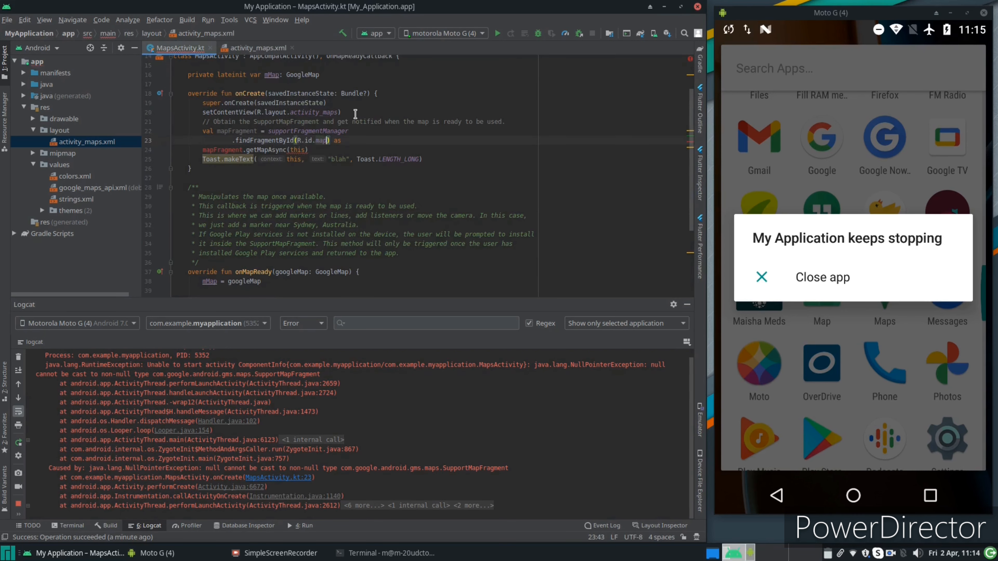
pyautogui.write('ConstraintLayout')
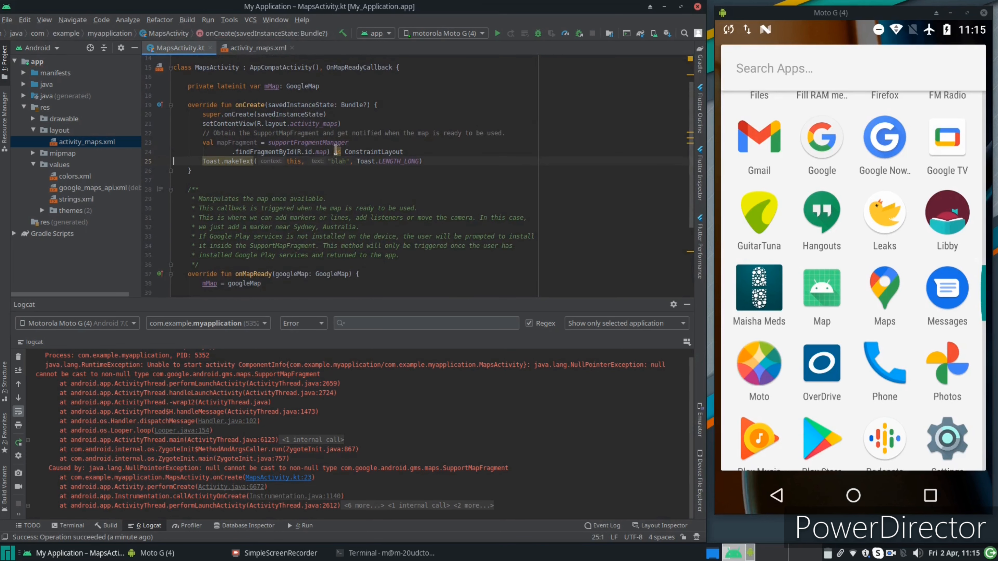
pyautogui.write('mapFragment.getMapAsync(this)')
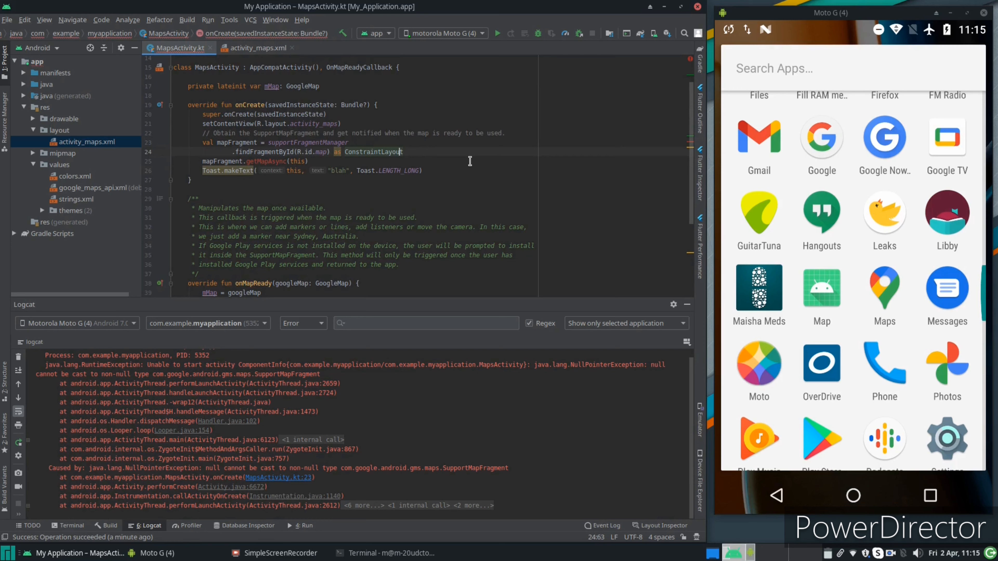
pyautogui.click(423, 171)
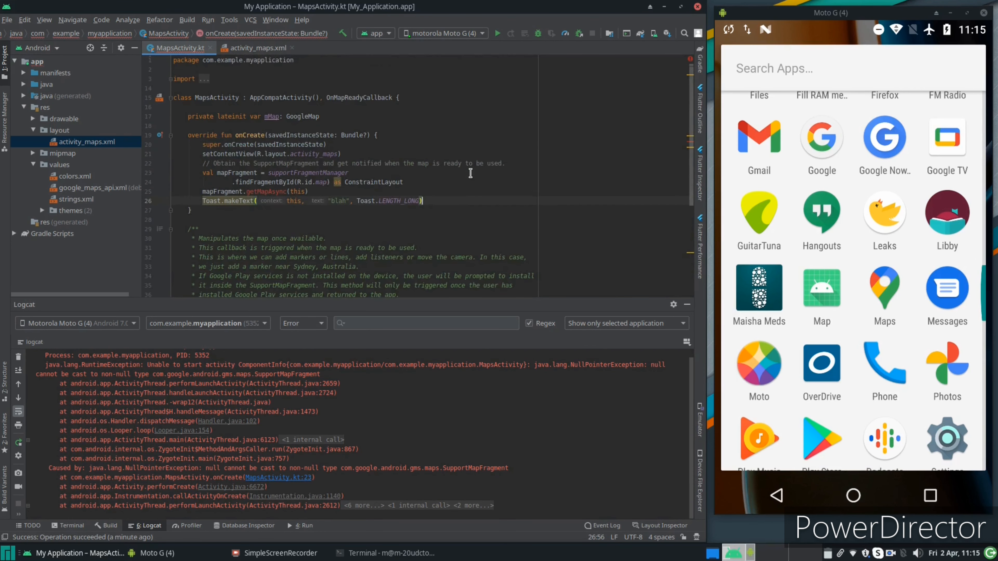
pyautogui.click(253, 48)
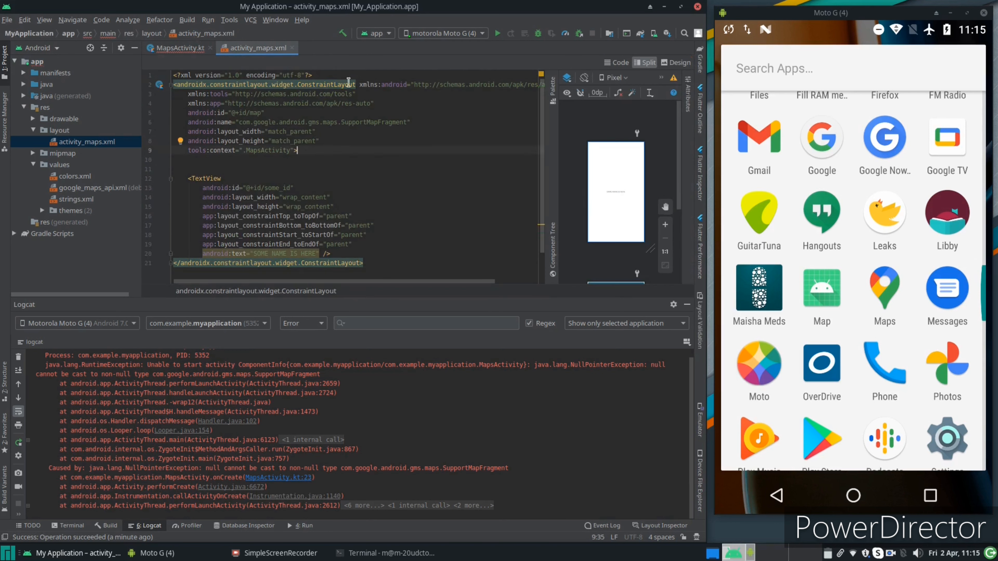
pyautogui.click(178, 48)
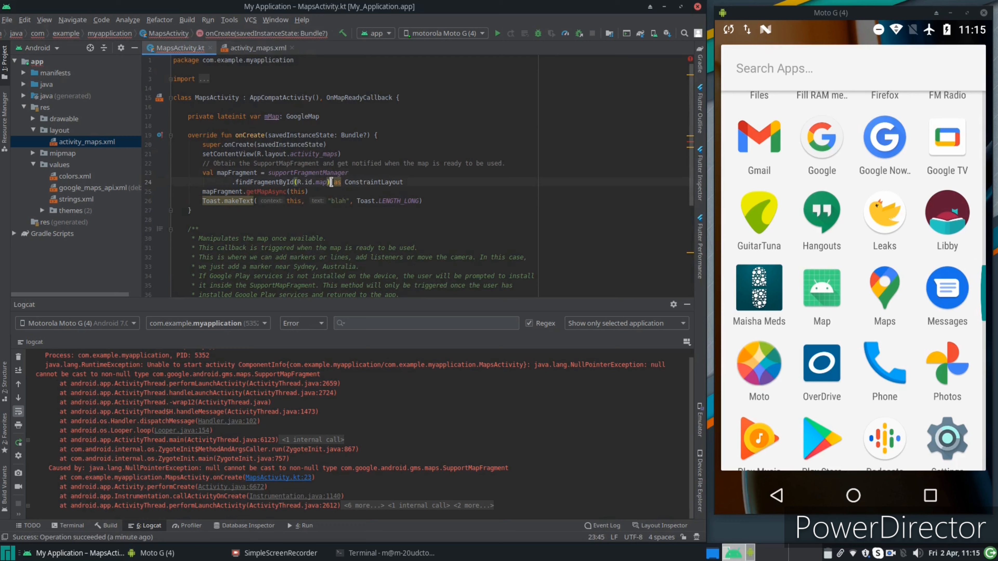